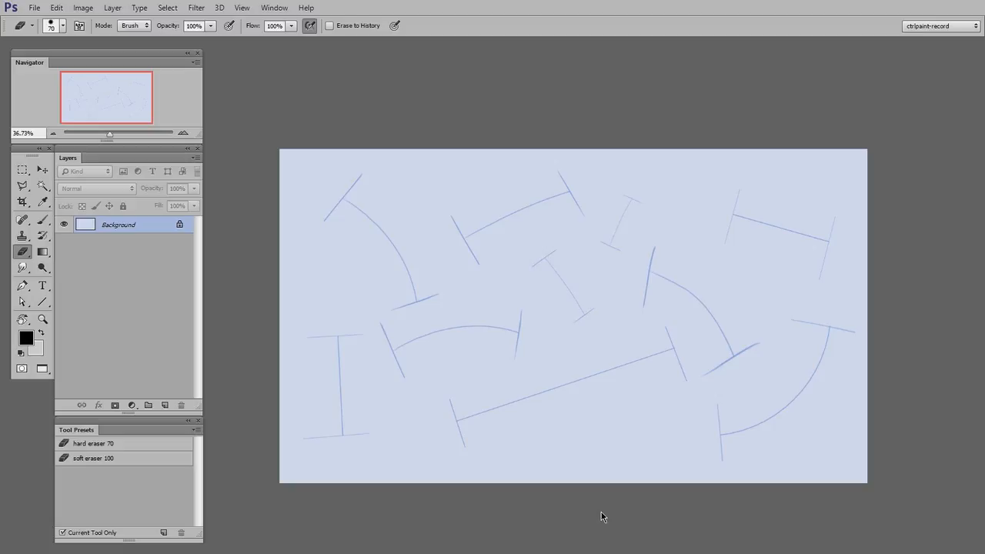
mouse_move(608, 483)
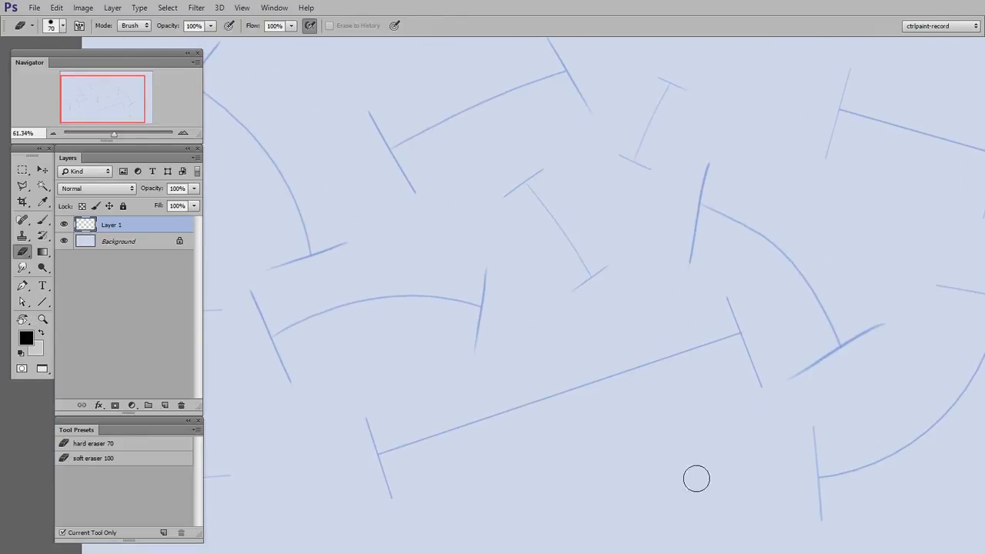
mouse_move(684, 468)
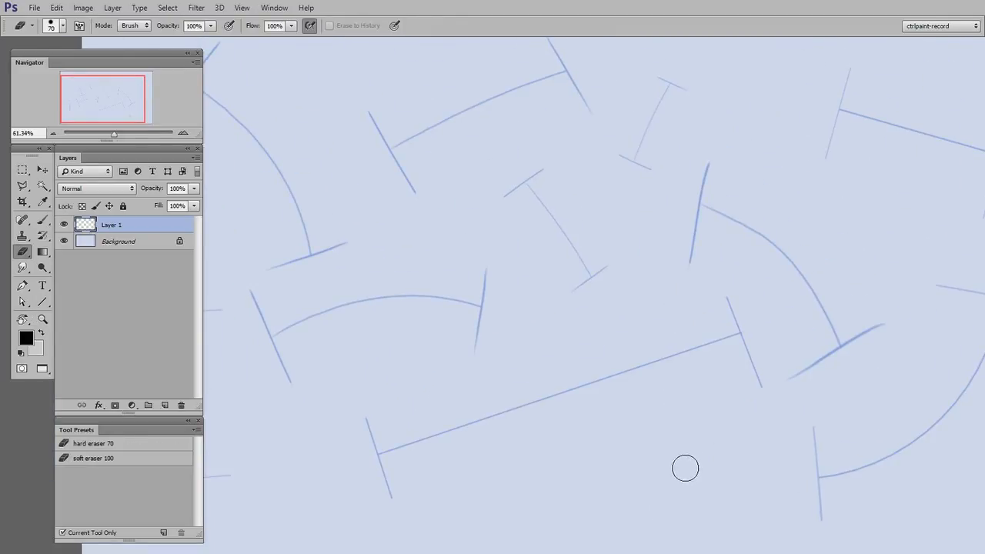
mouse_move(555, 473)
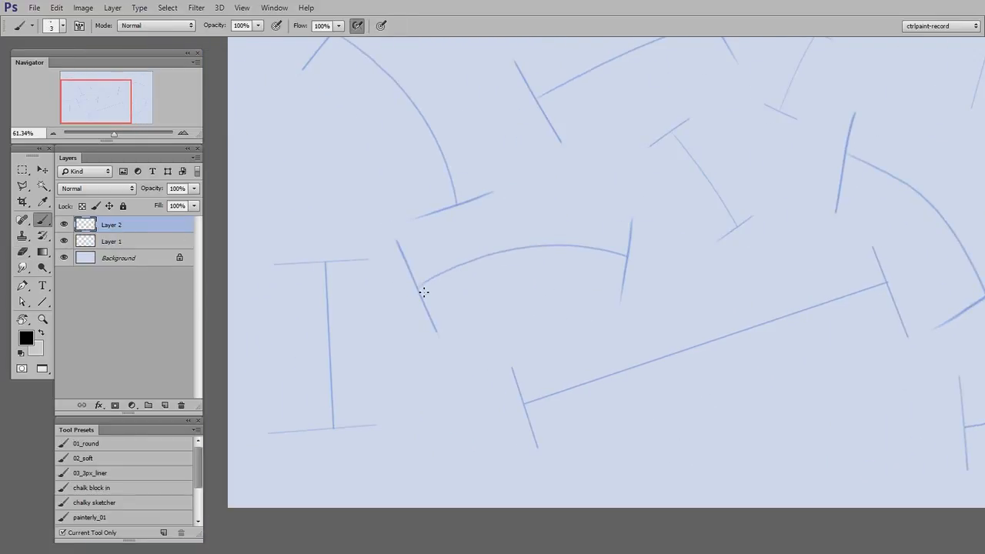
Step: Trace the curved guide arc with three parallel black brush lines
drag(423, 296, 646, 265)
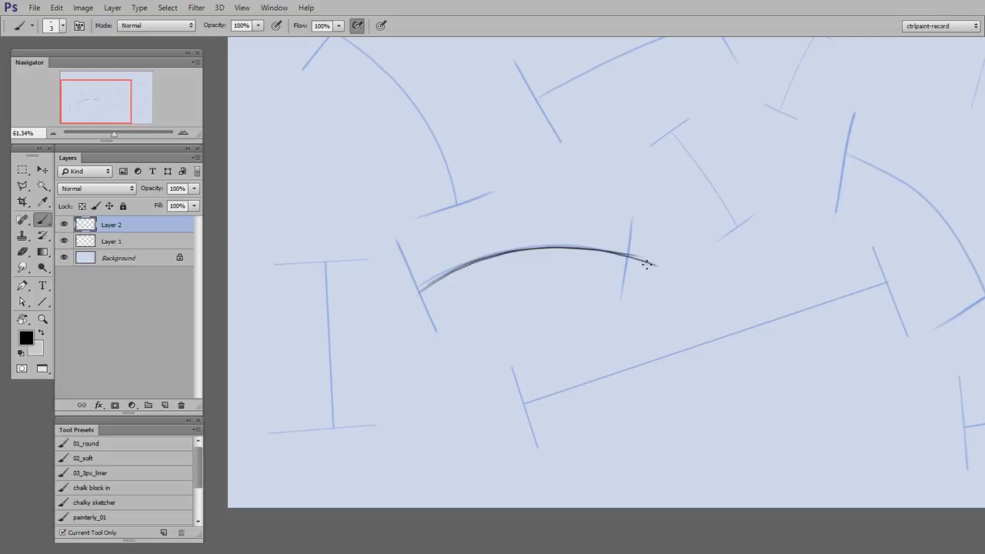
drag(646, 264, 419, 316)
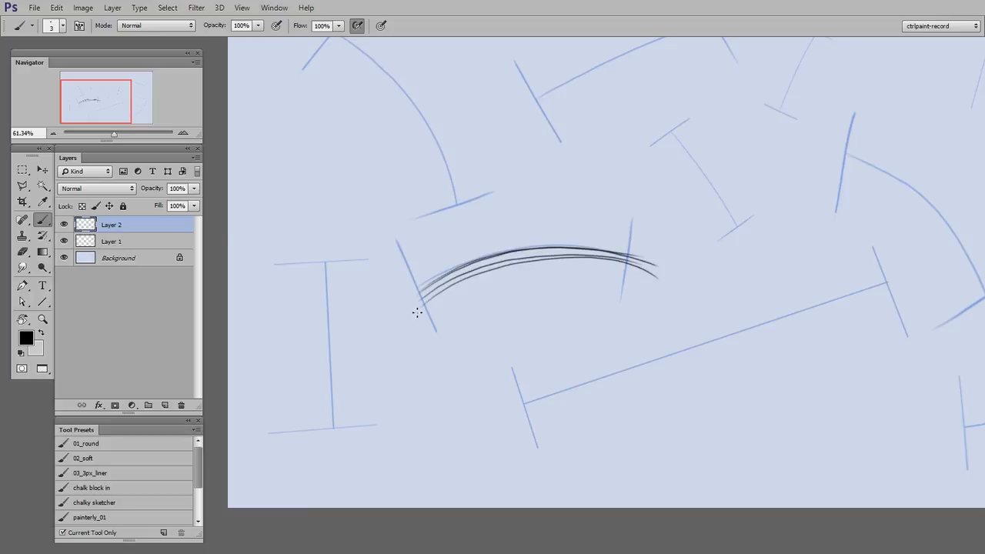
drag(428, 315, 661, 289)
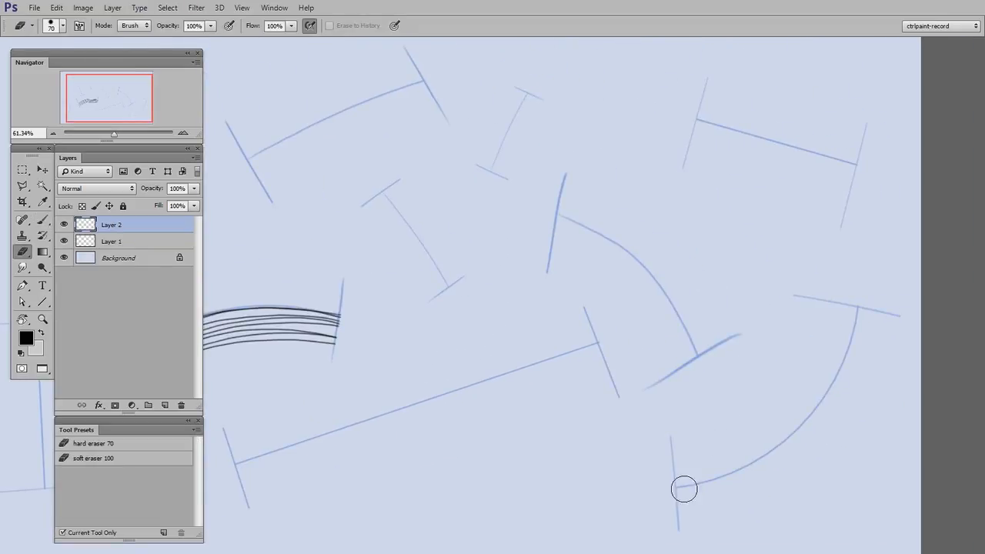
Step: Cover the short diagonal guide above the arc with a black stroke
drag(392, 187, 473, 315)
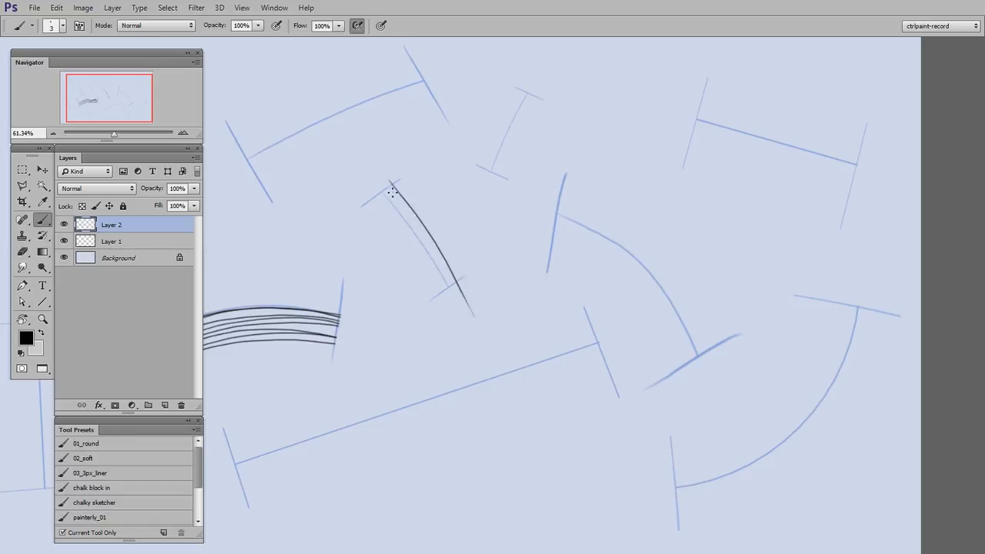
drag(392, 187, 495, 361)
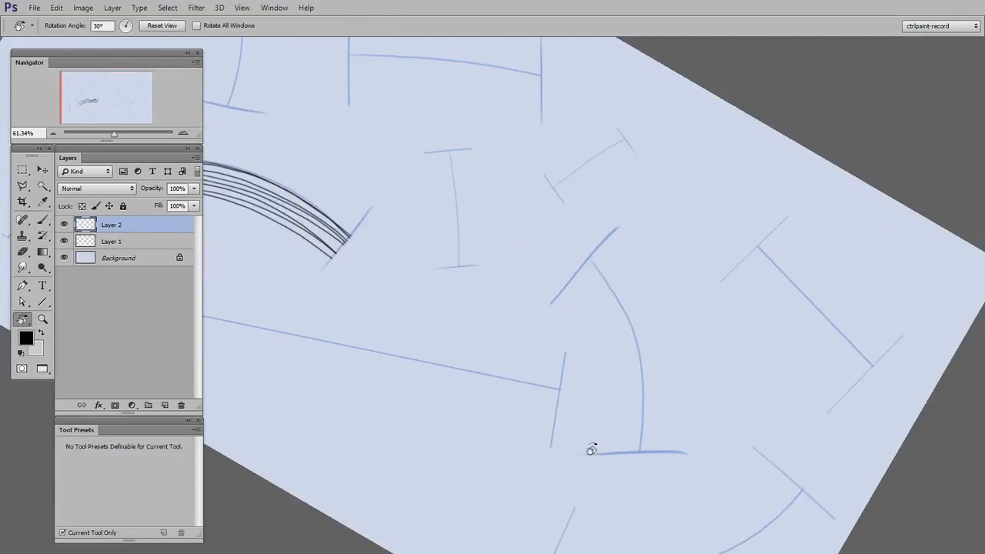
Step: Tilt the worksheet view to a comfortable drawing angle
drag(591, 450, 645, 331)
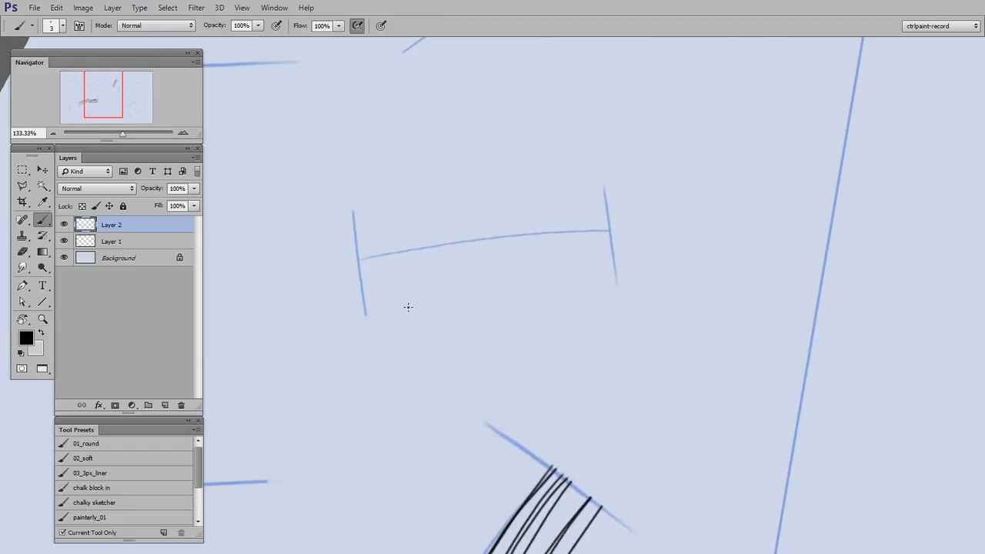
Step: Draw a straight black line between the guide's two tick marks, redoing the stroke once
drag(357, 246, 585, 223)
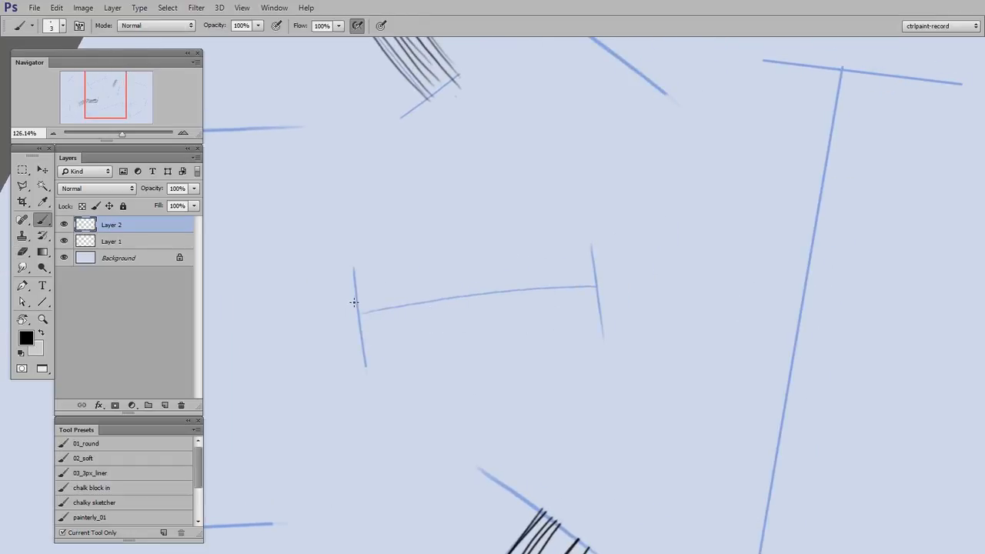
drag(354, 301, 615, 270)
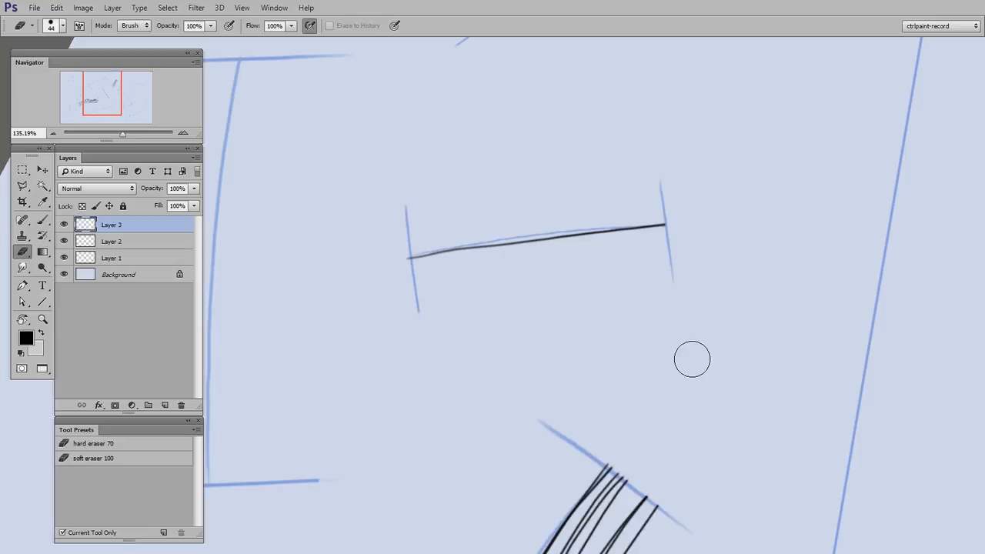
mouse_move(348, 285)
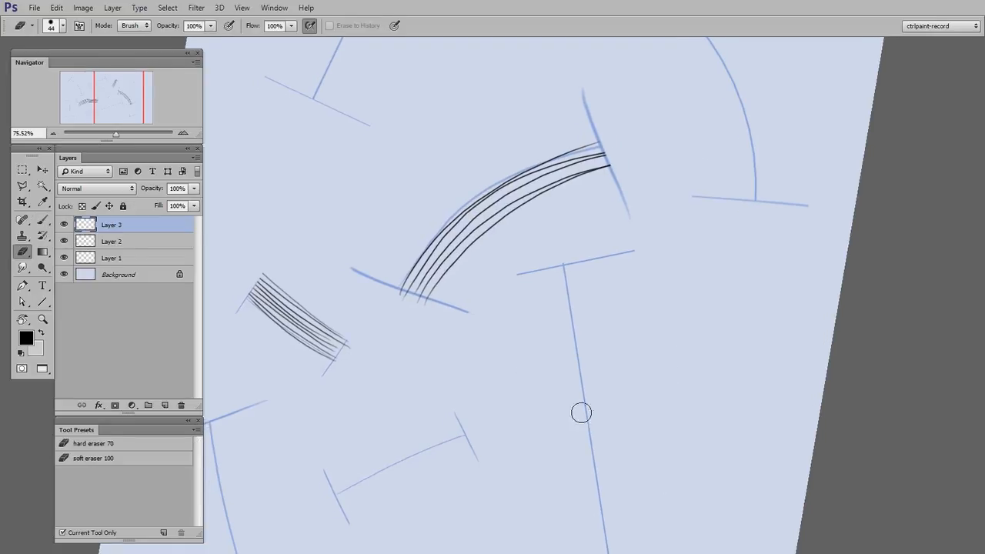
mouse_move(493, 326)
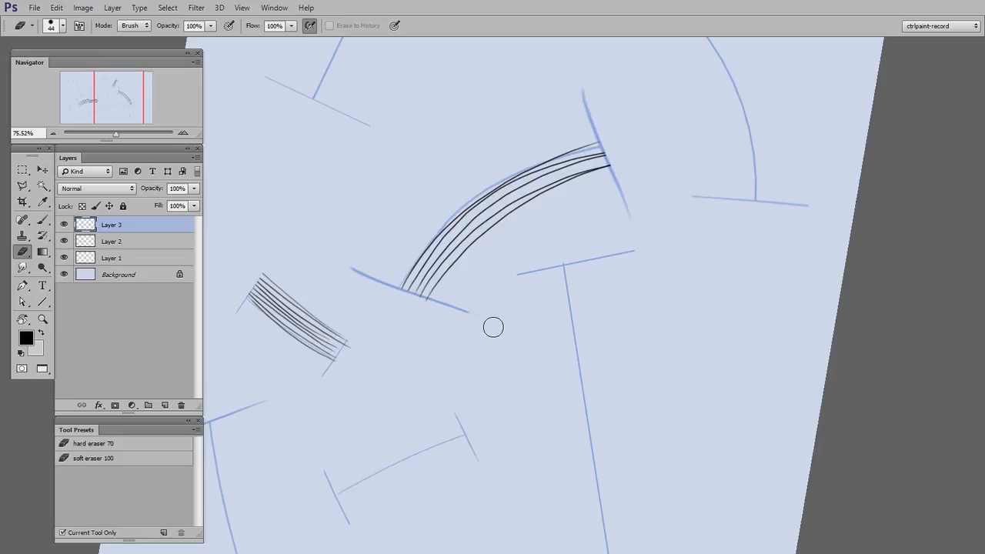